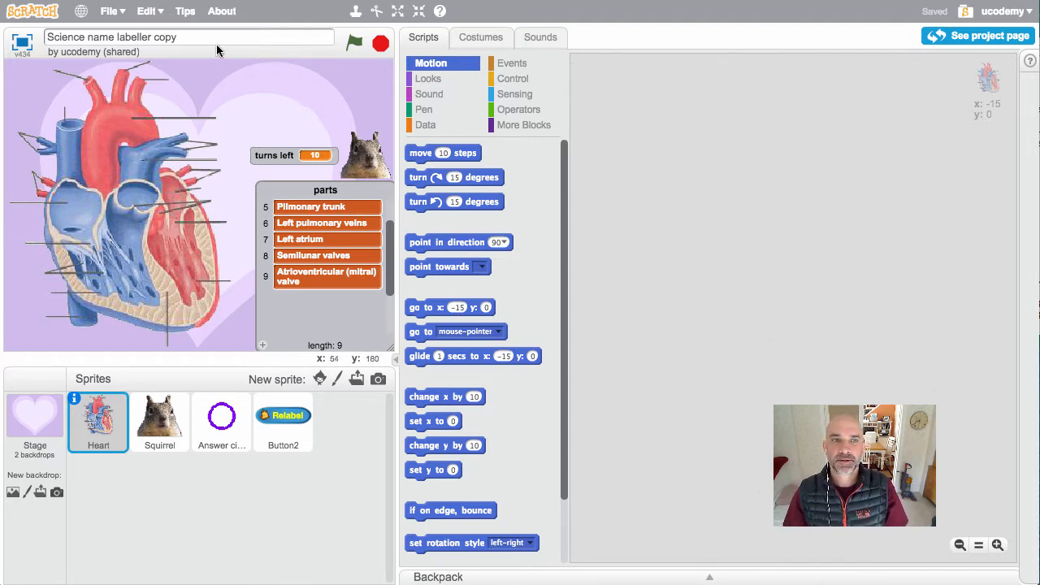
mouse_move(179, 88)
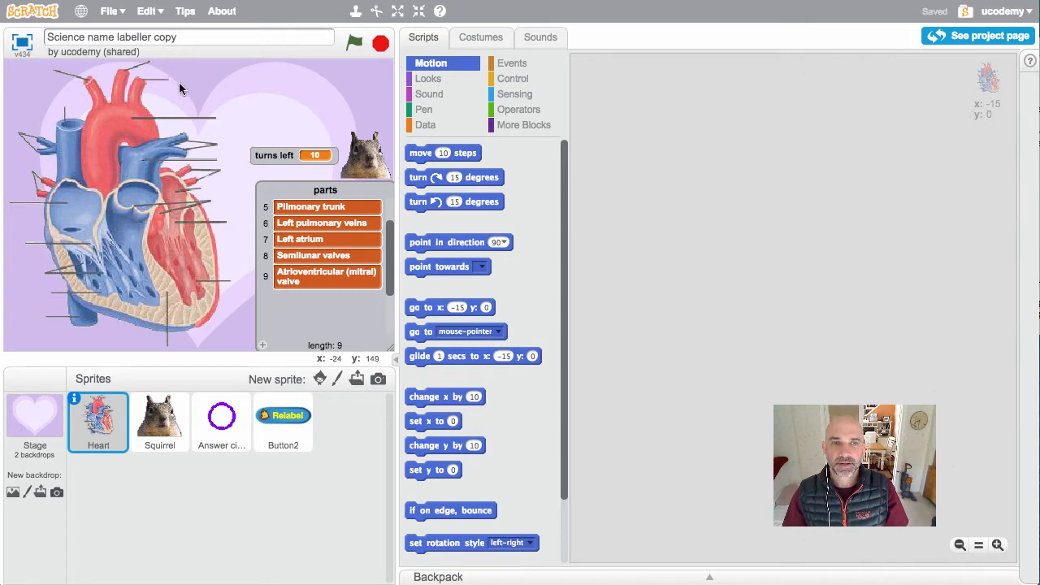
mouse_move(134, 131)
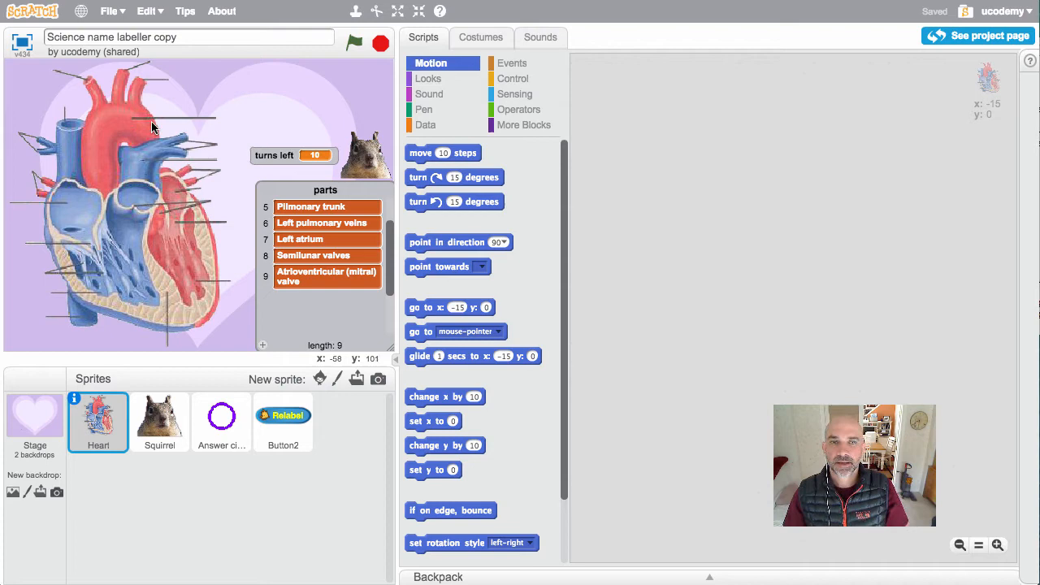
mouse_move(172, 106)
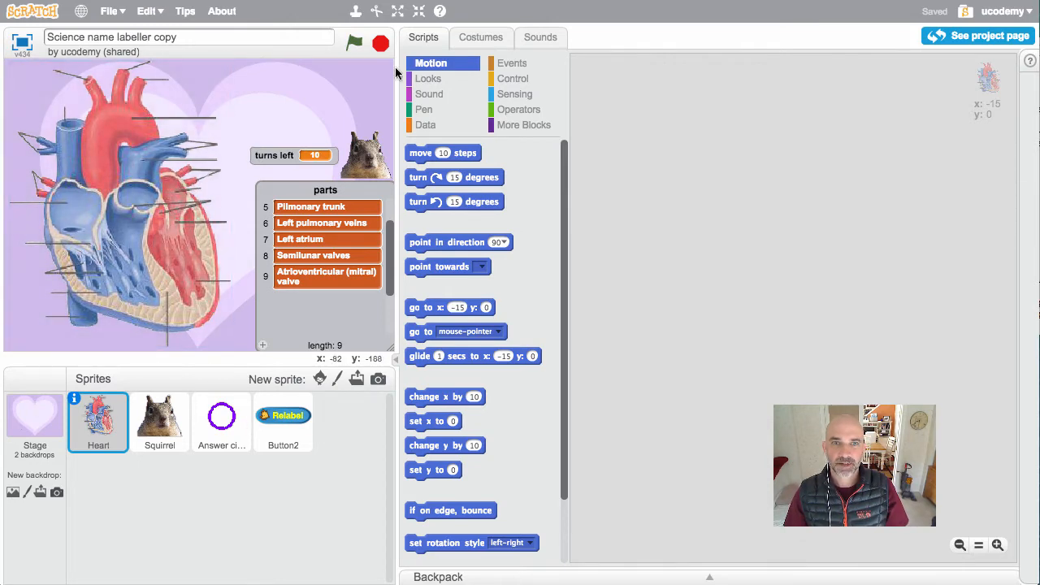
- Show the Heart sprite's costume1, the labelled heart diagram, in the paint editor
left_click(481, 37)
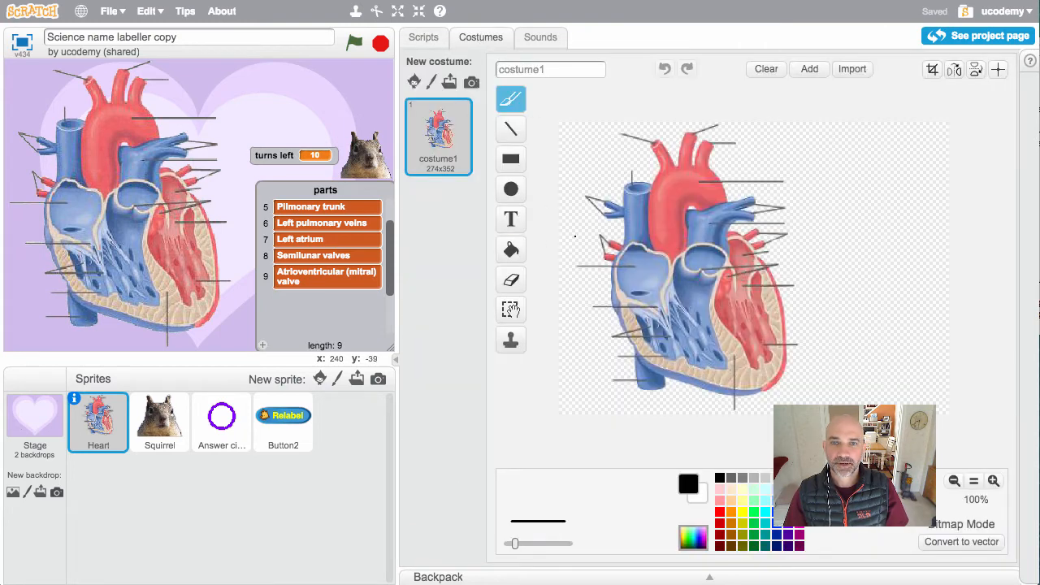
mouse_move(429, 198)
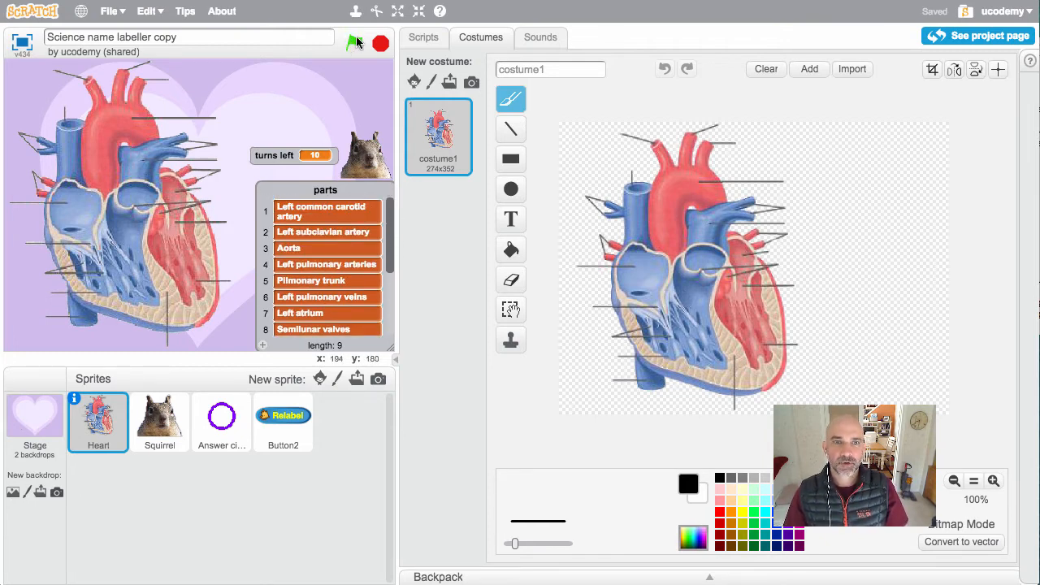
- Start the heart game and place the Aorta label on the heart diagram
left_click(354, 43)
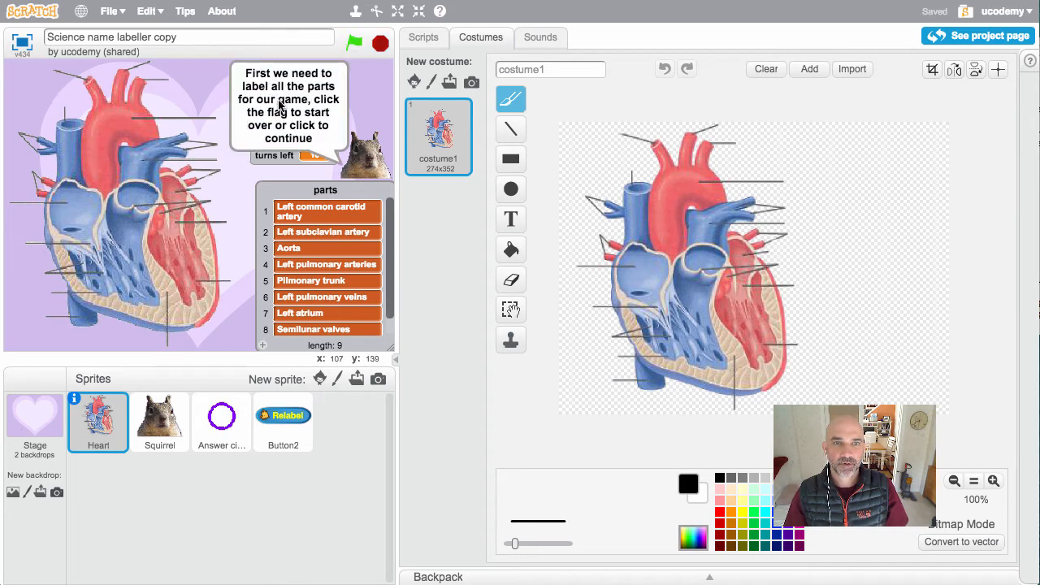
mouse_move(248, 124)
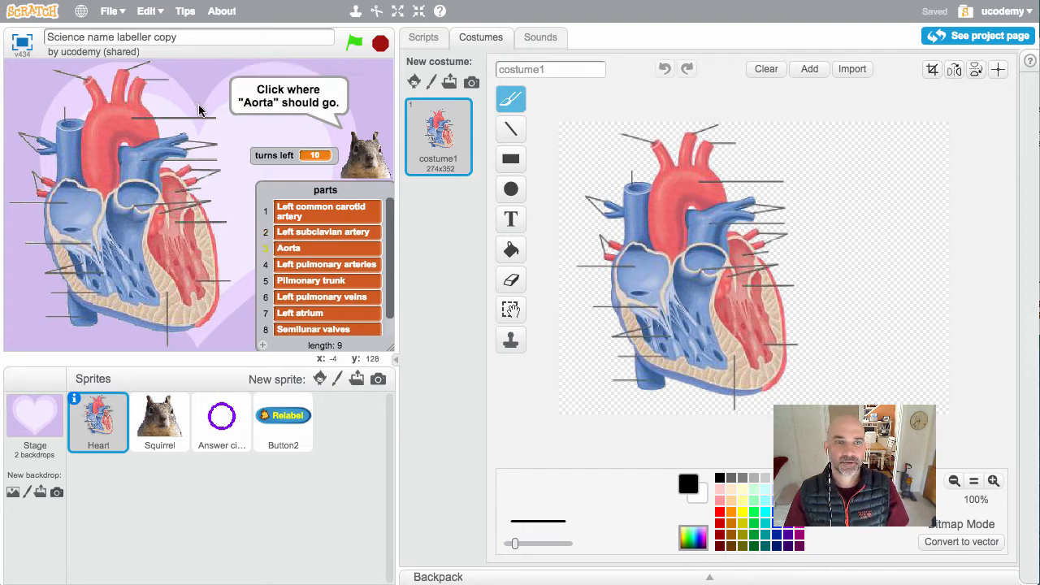
left_click(218, 160)
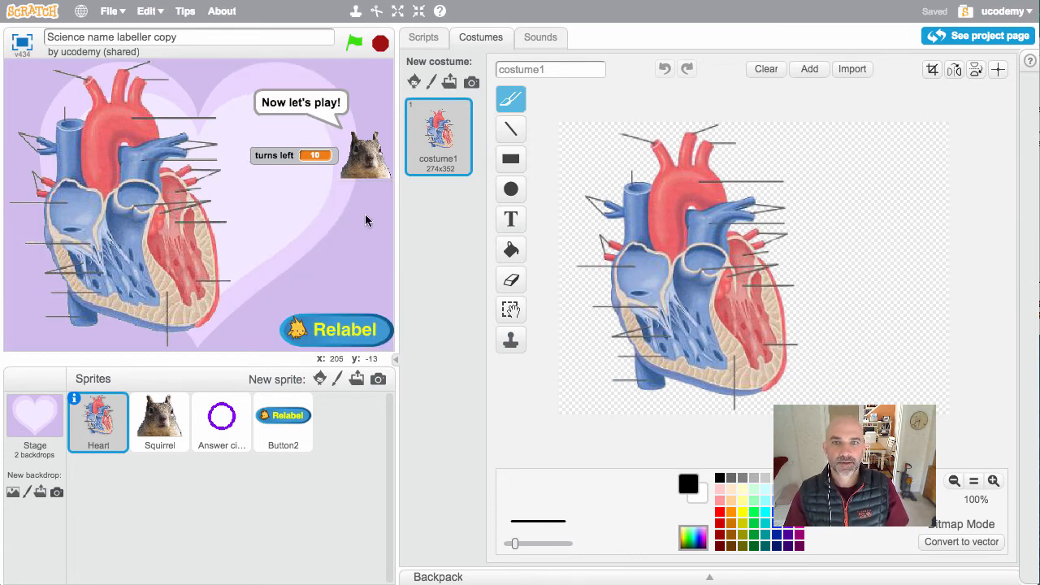
- Play a turn picking the Pilmonary trunk, then view the Relabel button's broadcast-relabel script
left_click(354, 43)
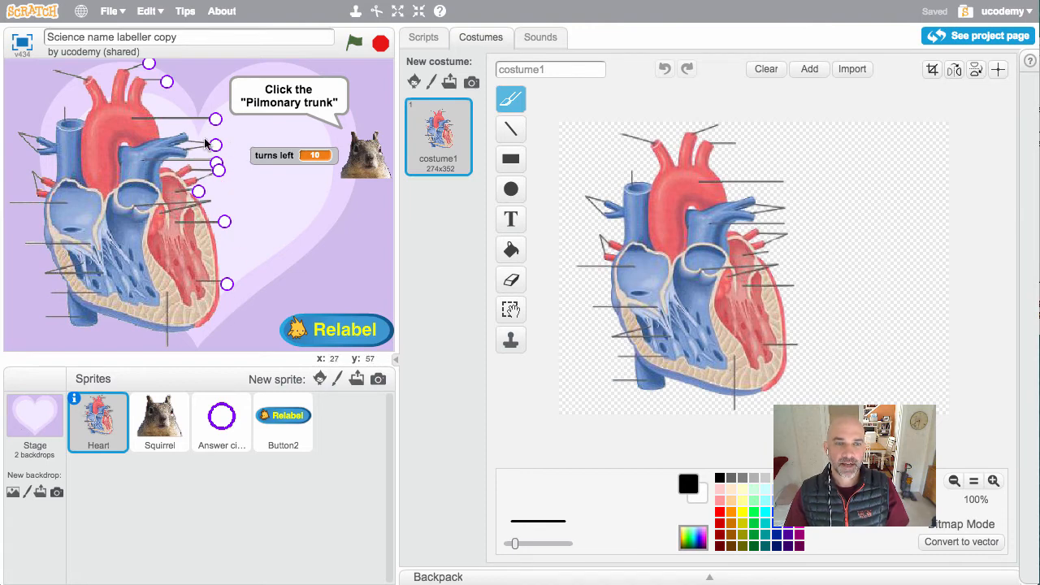
mouse_move(179, 93)
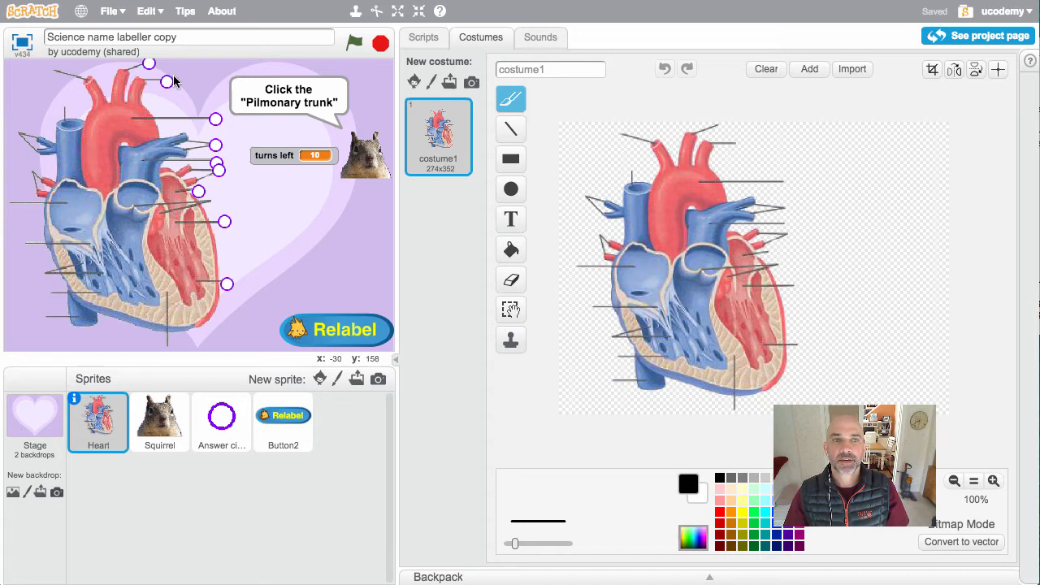
mouse_move(211, 104)
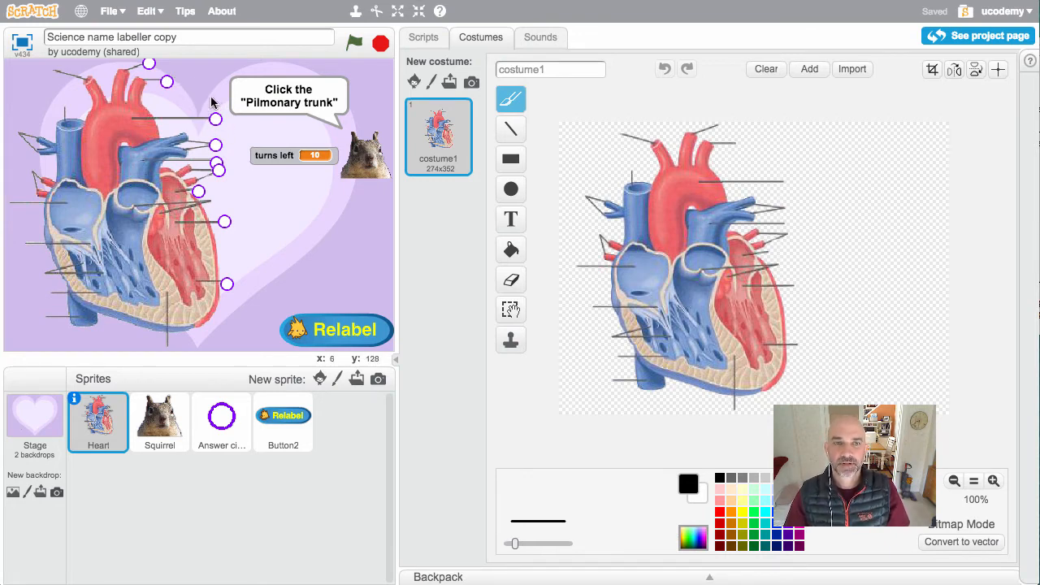
mouse_move(163, 85)
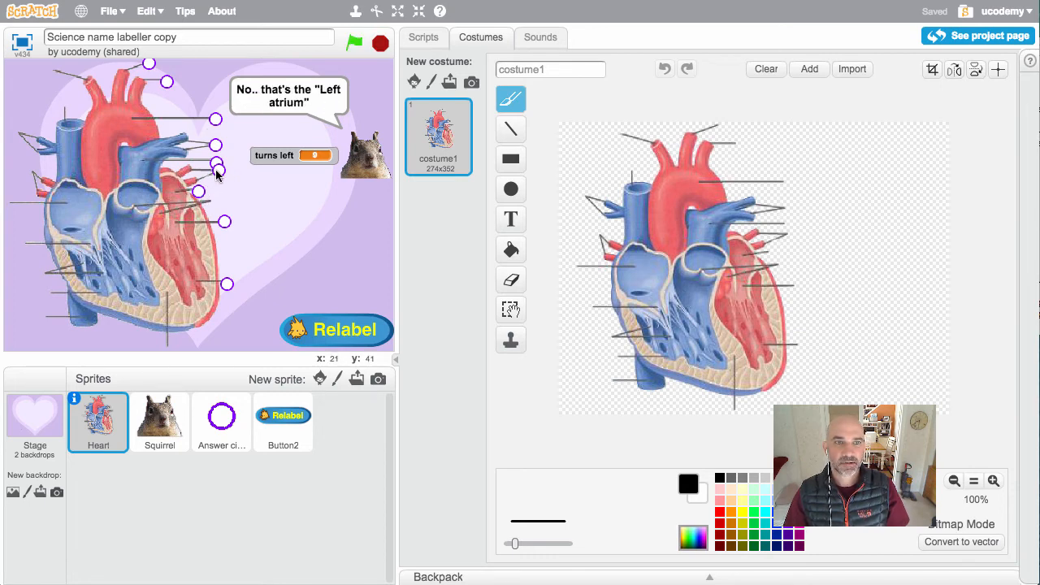
left_click(215, 168)
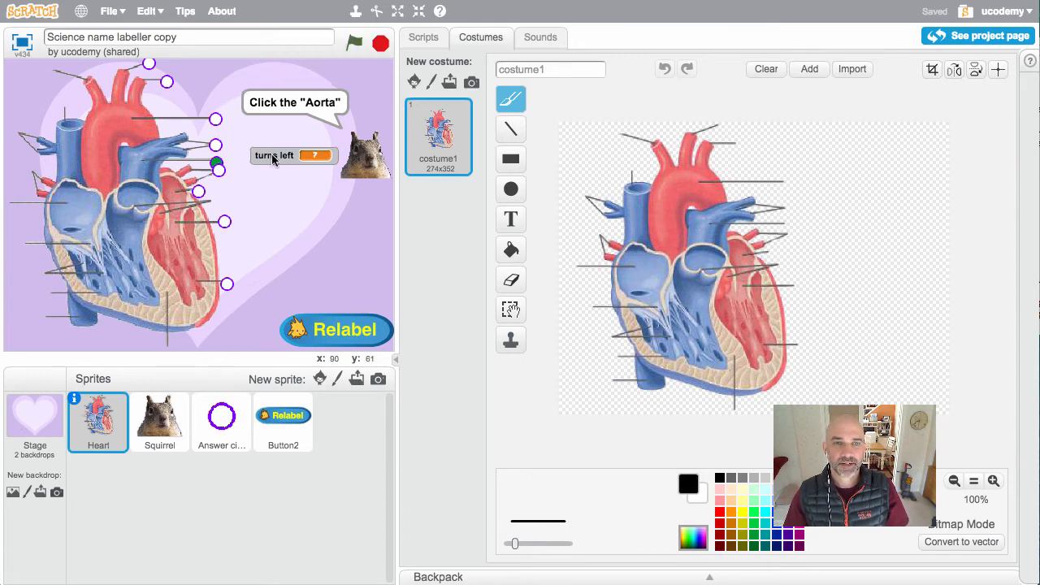
mouse_move(317, 201)
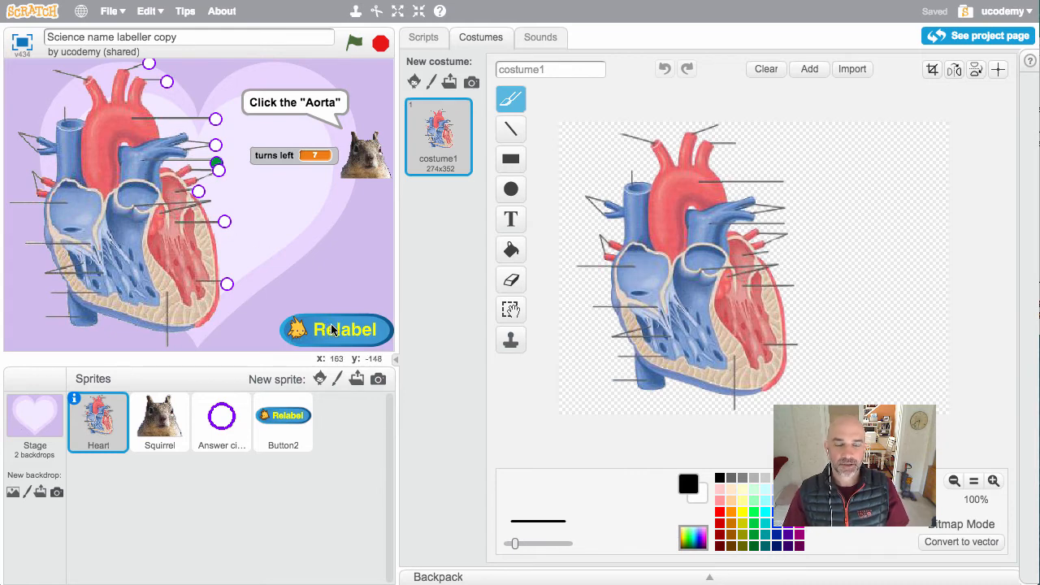
mouse_move(260, 182)
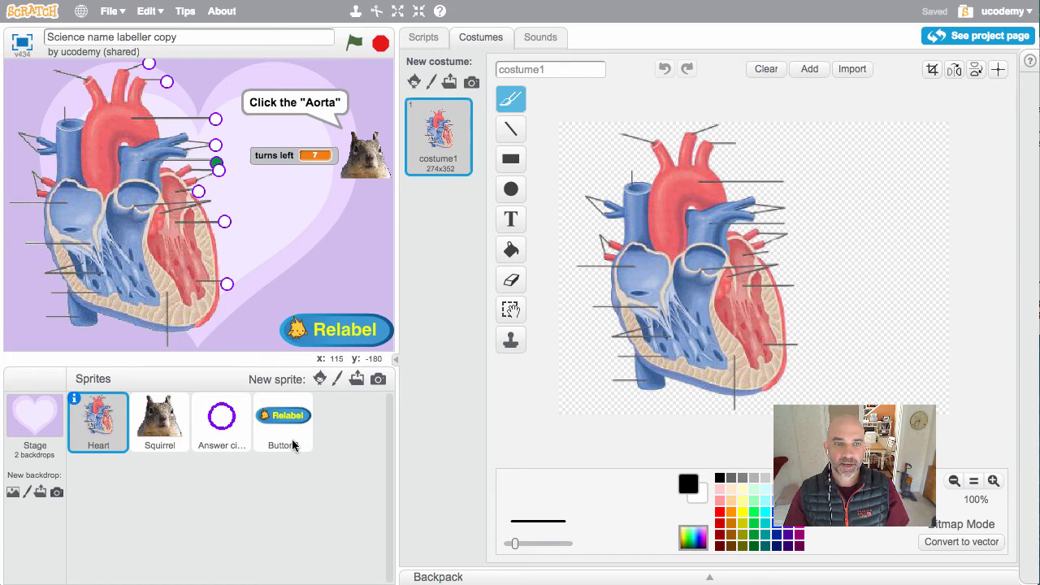
left_click(283, 421)
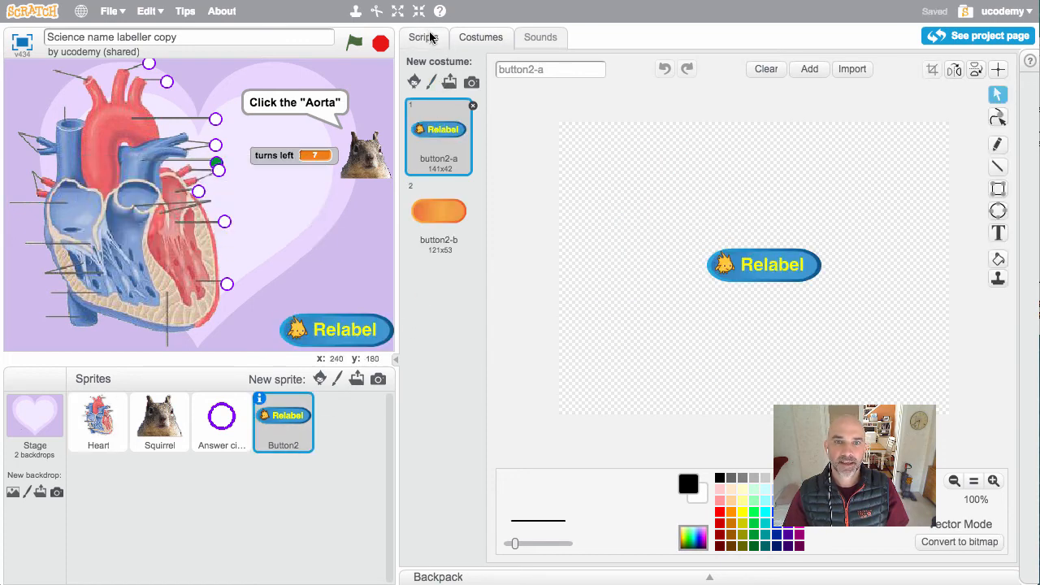
left_click(423, 36)
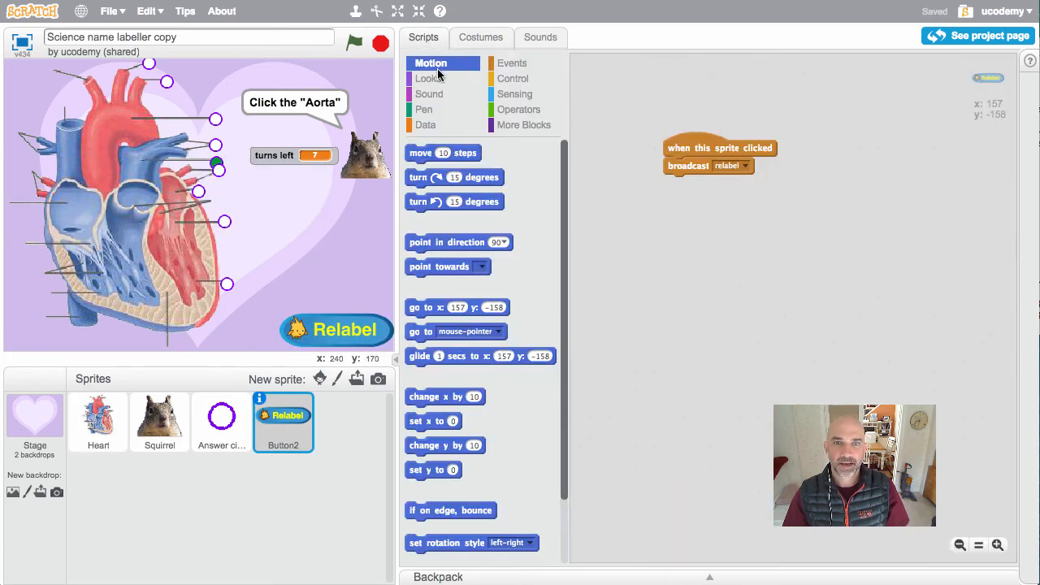
- List the Looks category blocks in the palette for the Relabel button sprite
left_click(429, 78)
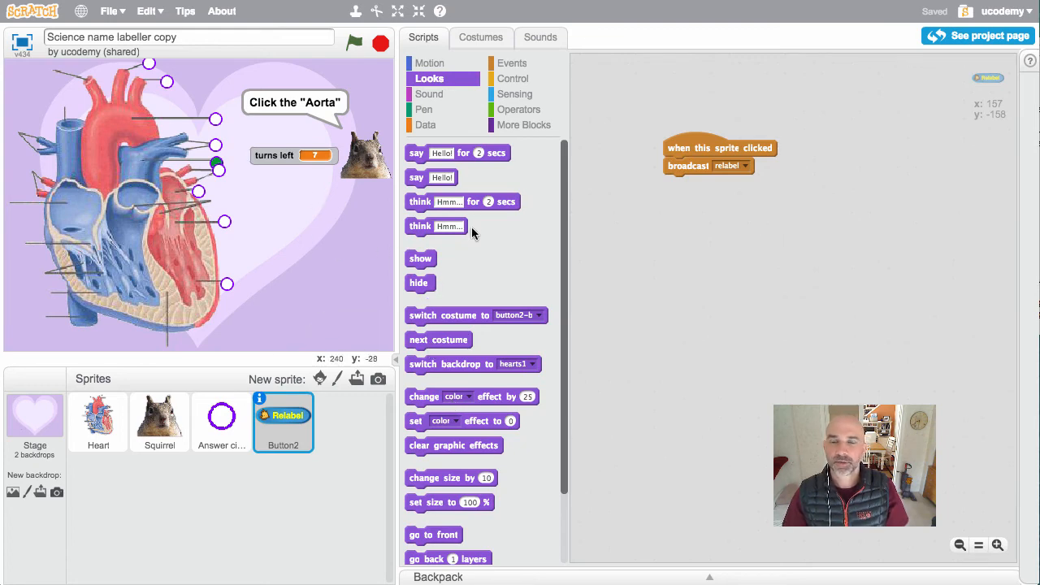
mouse_move(254, 243)
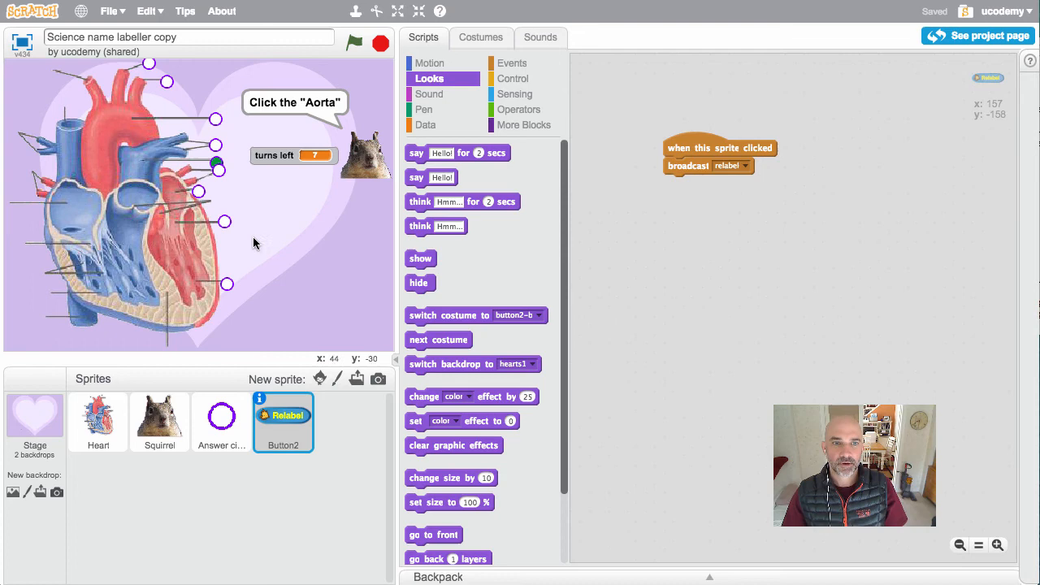
mouse_move(149, 209)
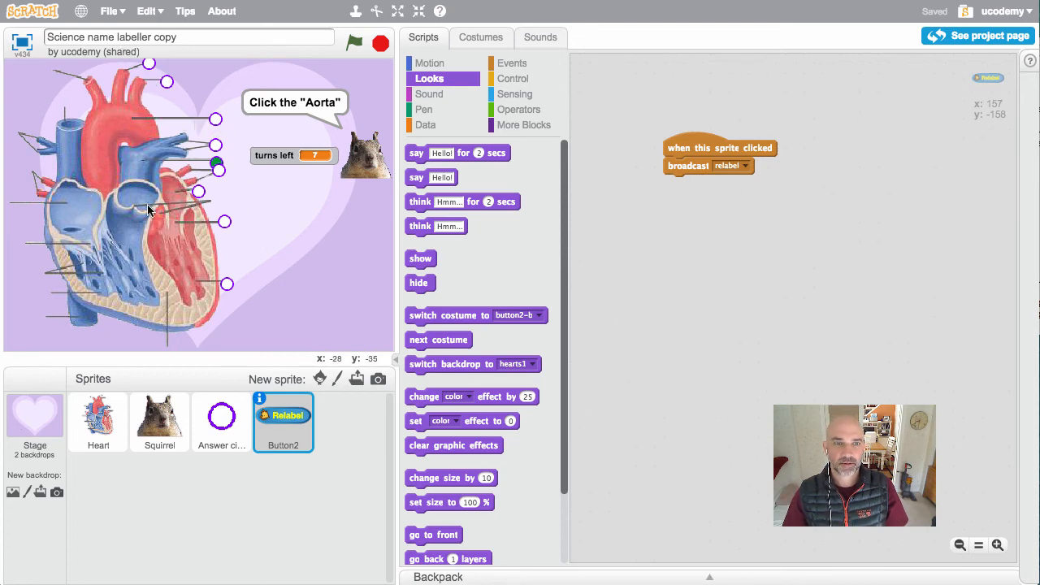
mouse_move(315, 148)
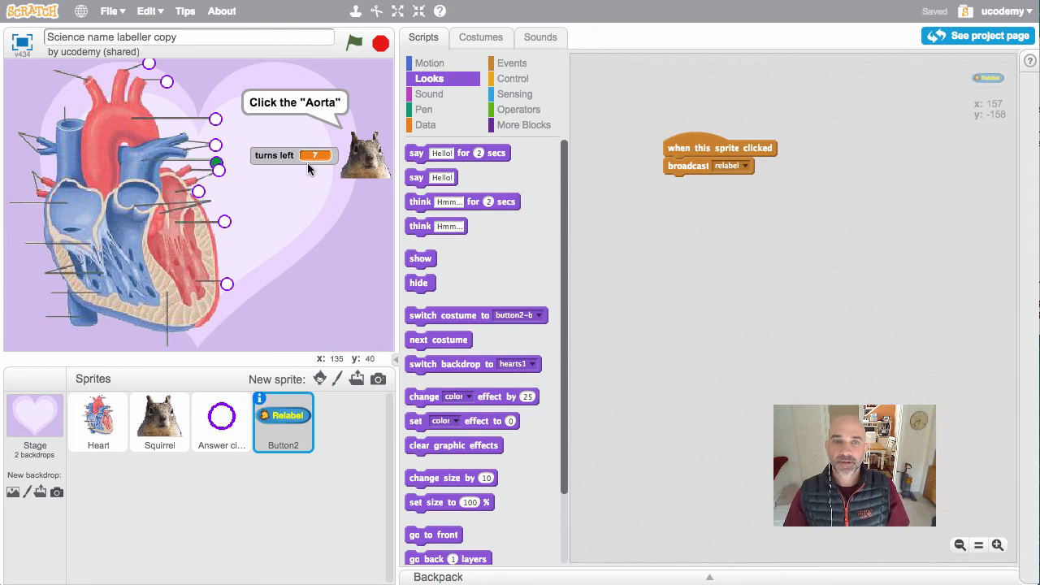
mouse_move(315, 199)
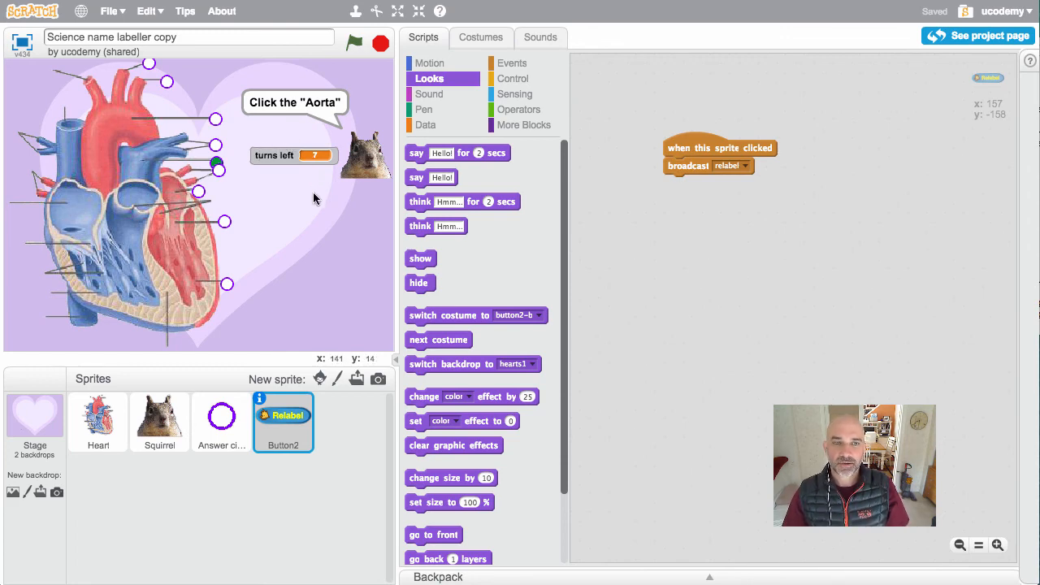
mouse_move(355, 170)
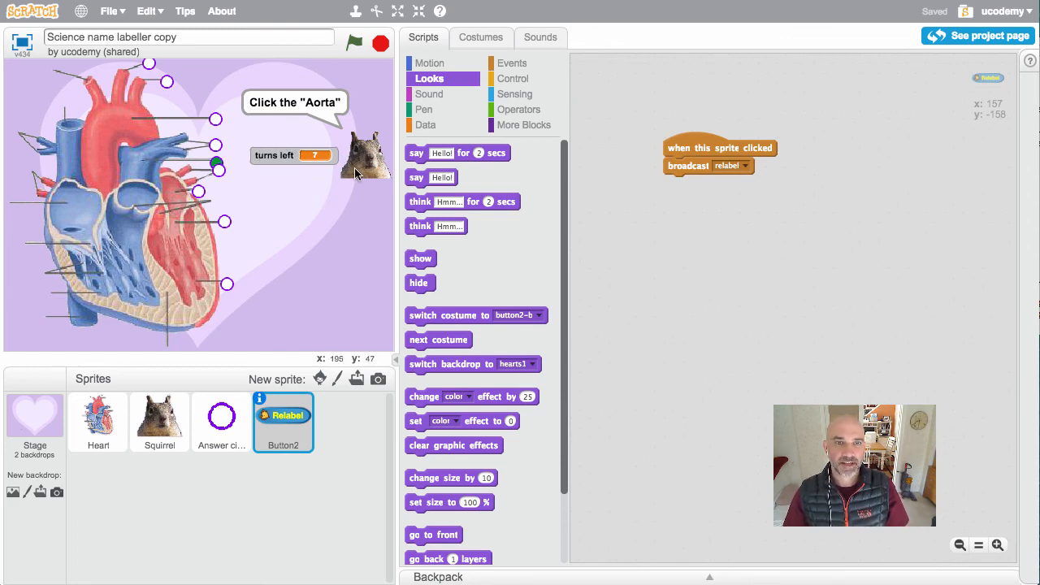
mouse_move(365, 160)
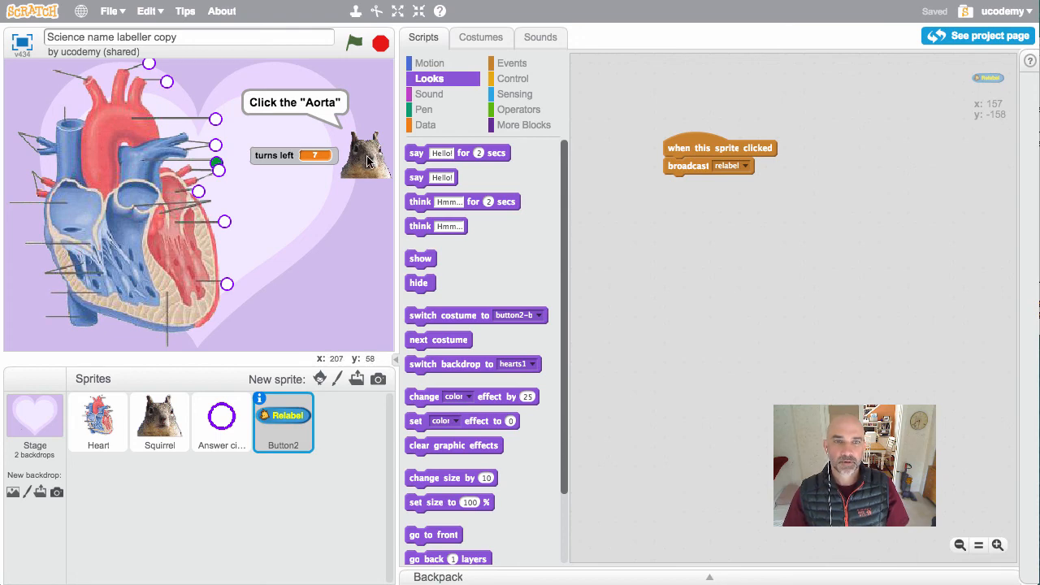
mouse_move(333, 212)
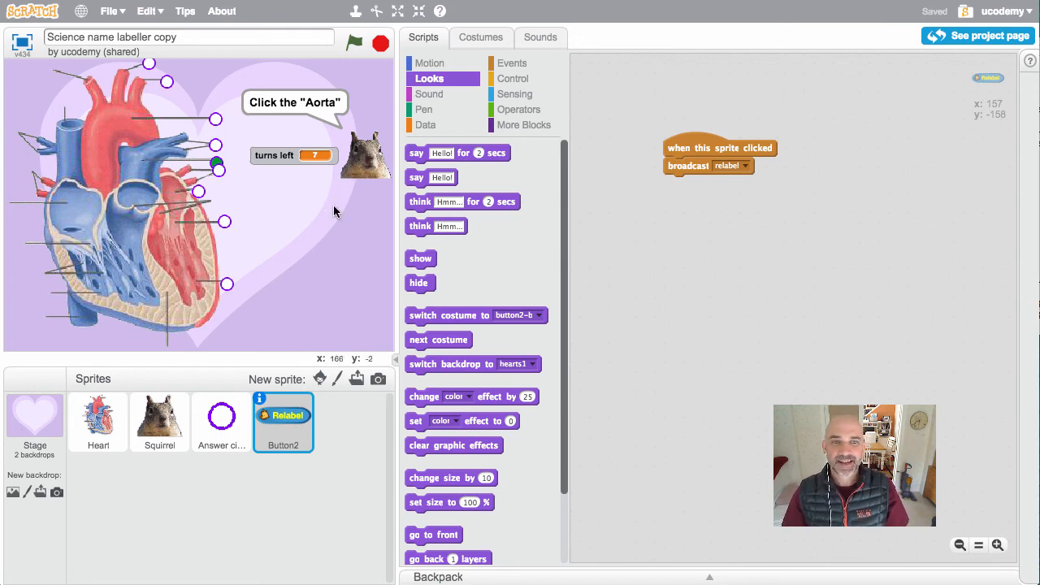
mouse_move(313, 219)
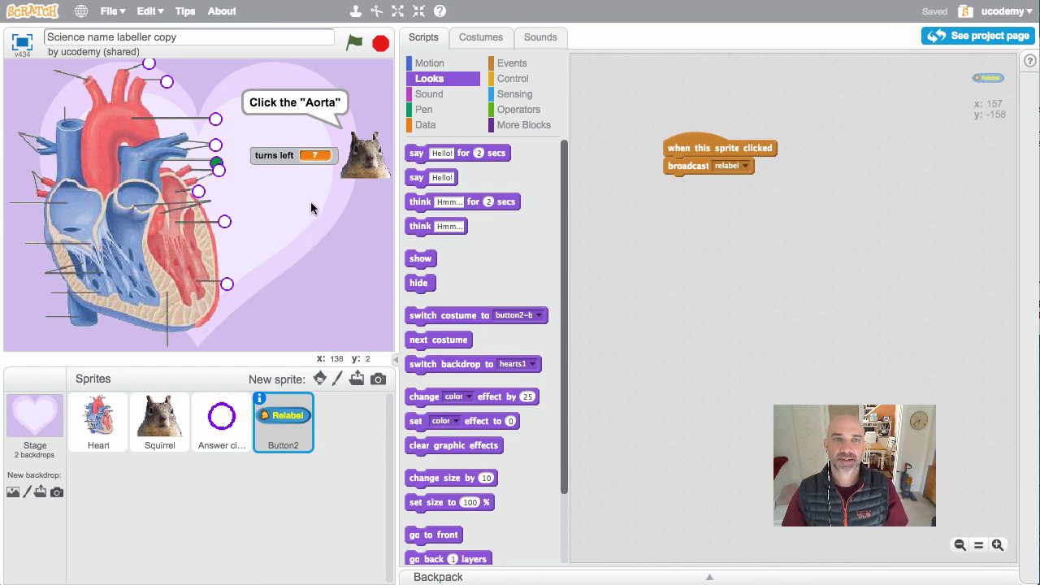
mouse_move(317, 204)
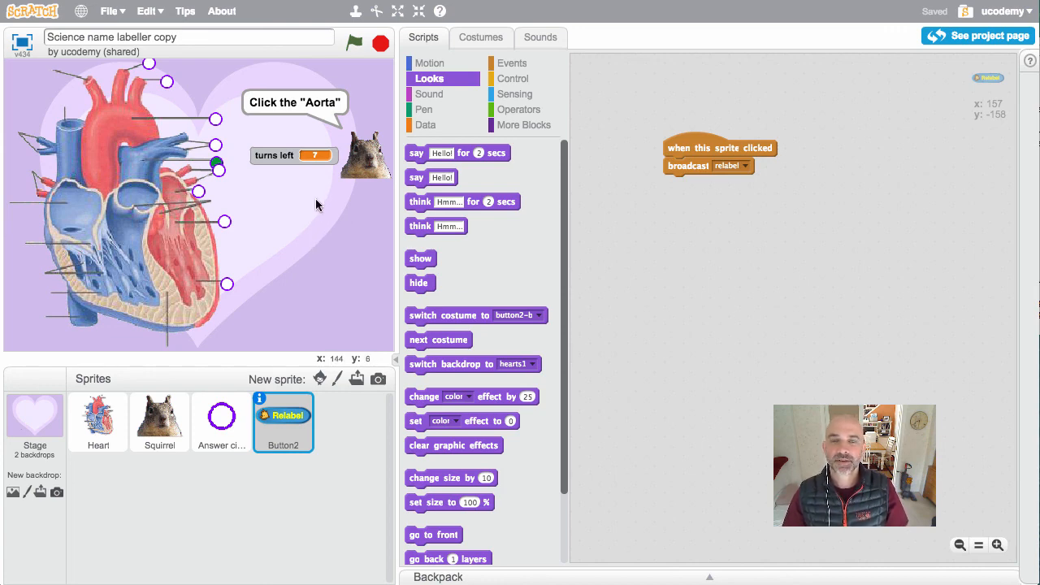
mouse_move(339, 149)
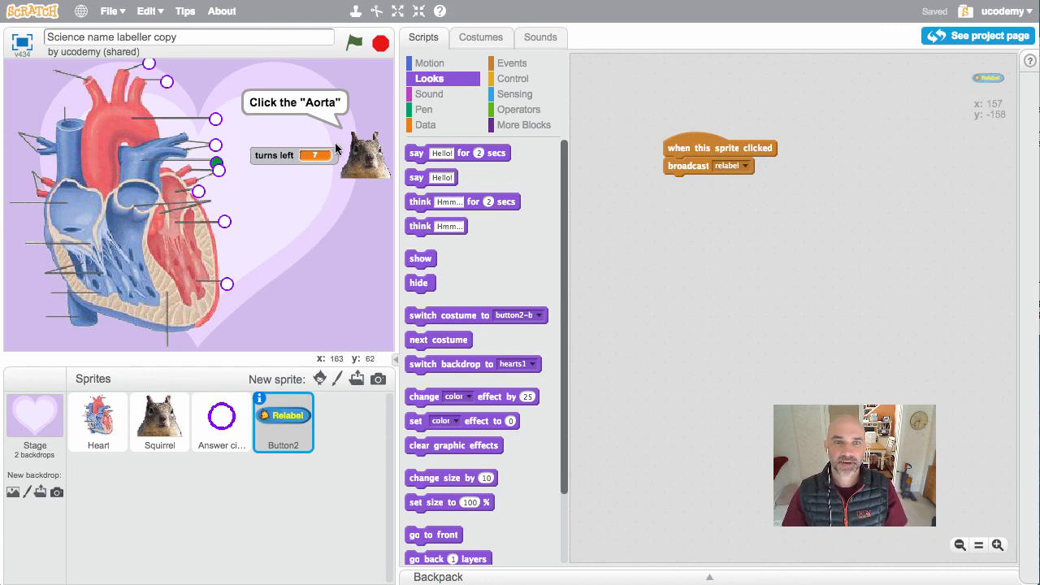